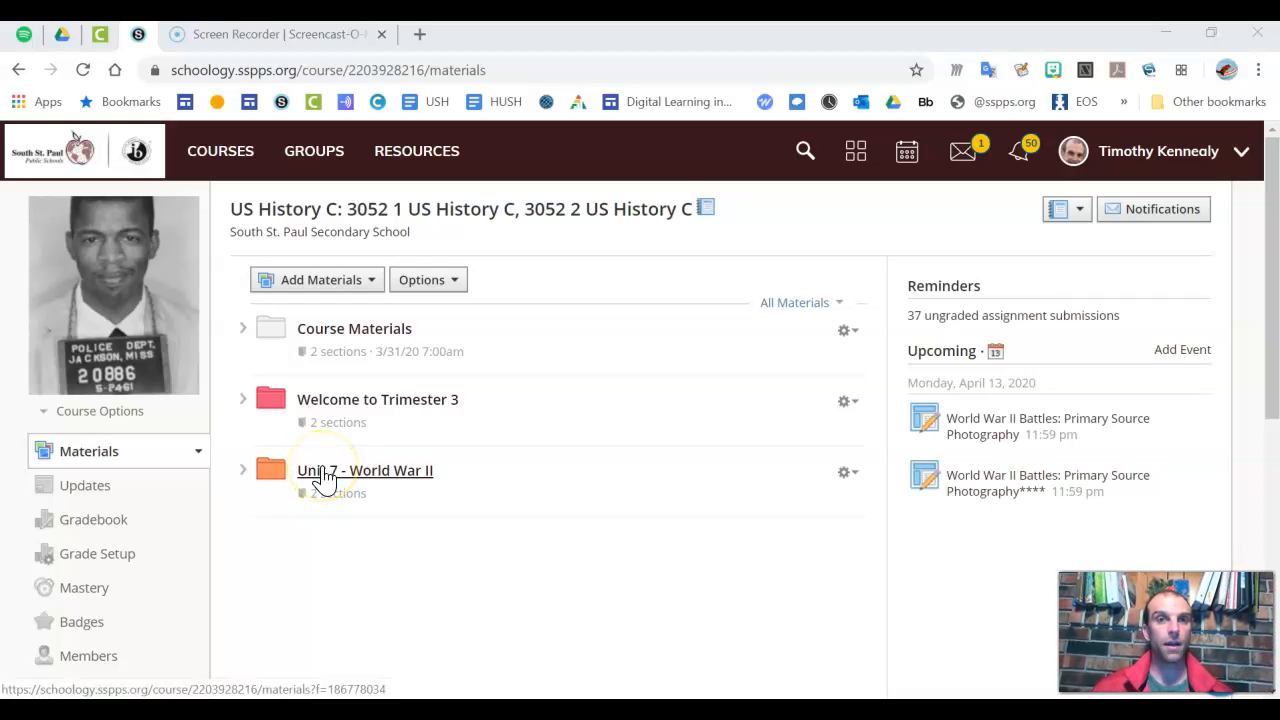
Navigate into Unit 7 - World War II, then Tuesday 4.14.20, and expand Daily Practice / Assignments
click(364, 470)
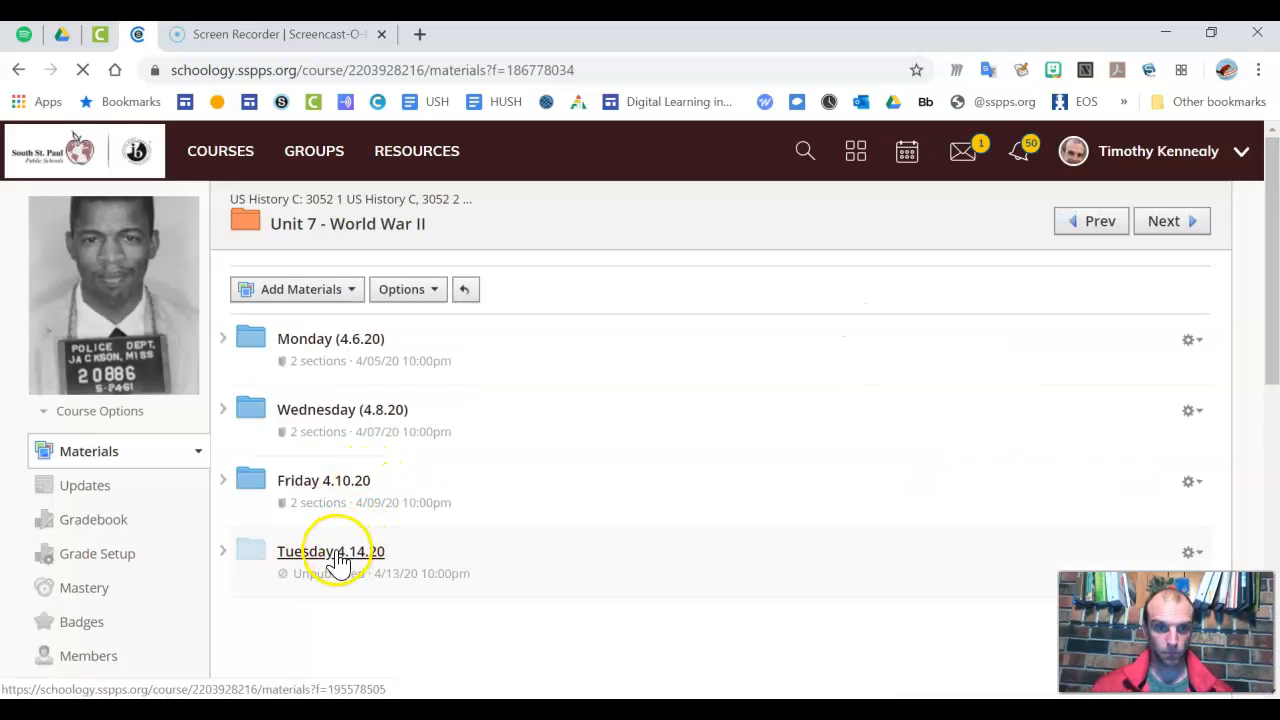
click(330, 551)
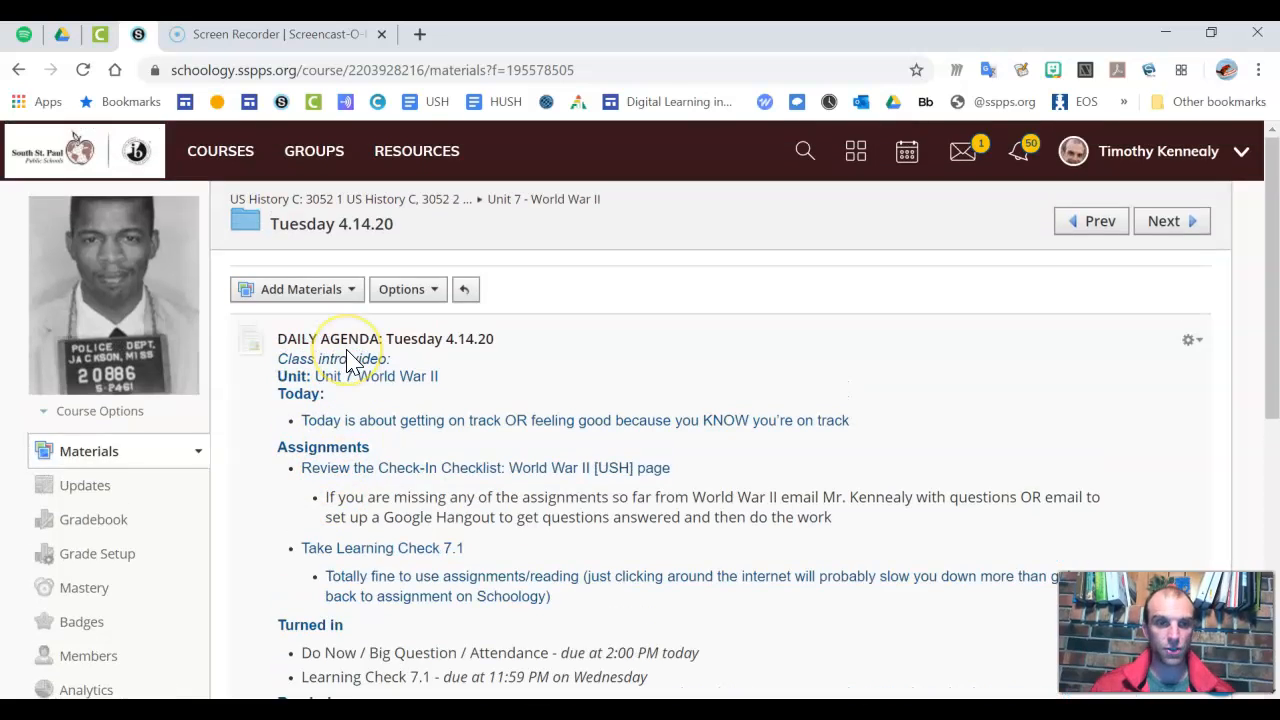
scroll(down, 3)
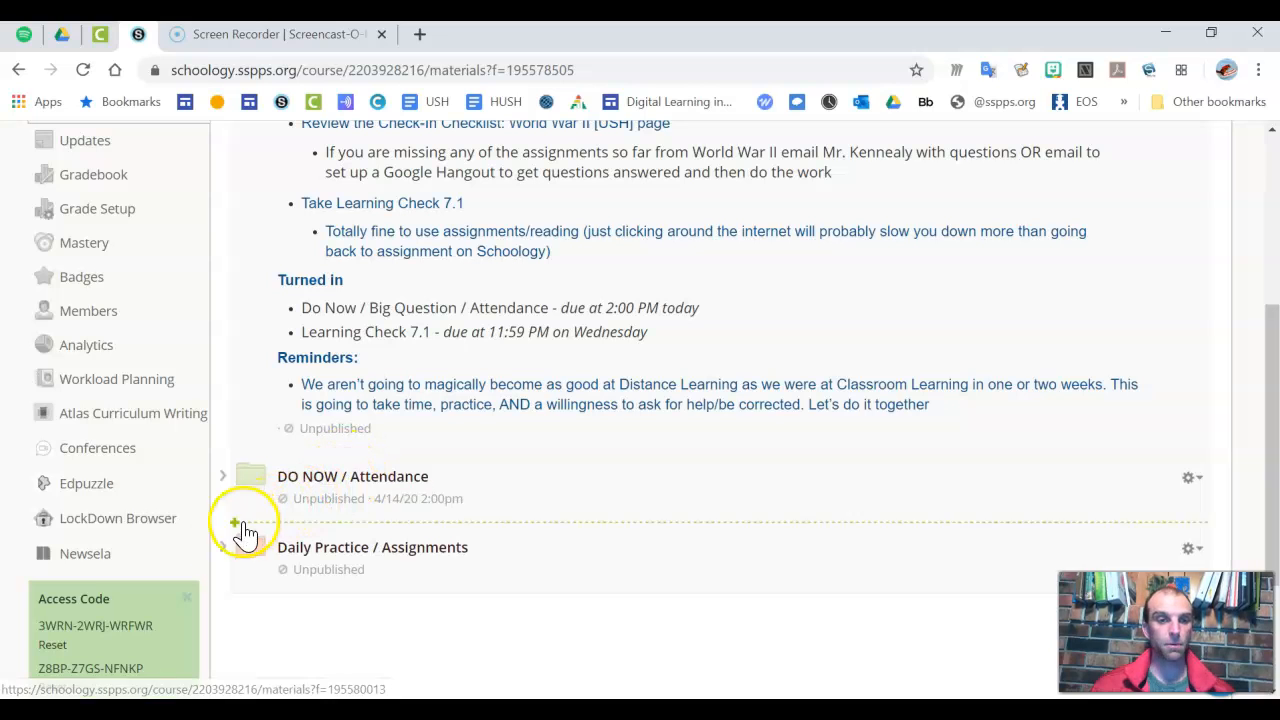
click(223, 547)
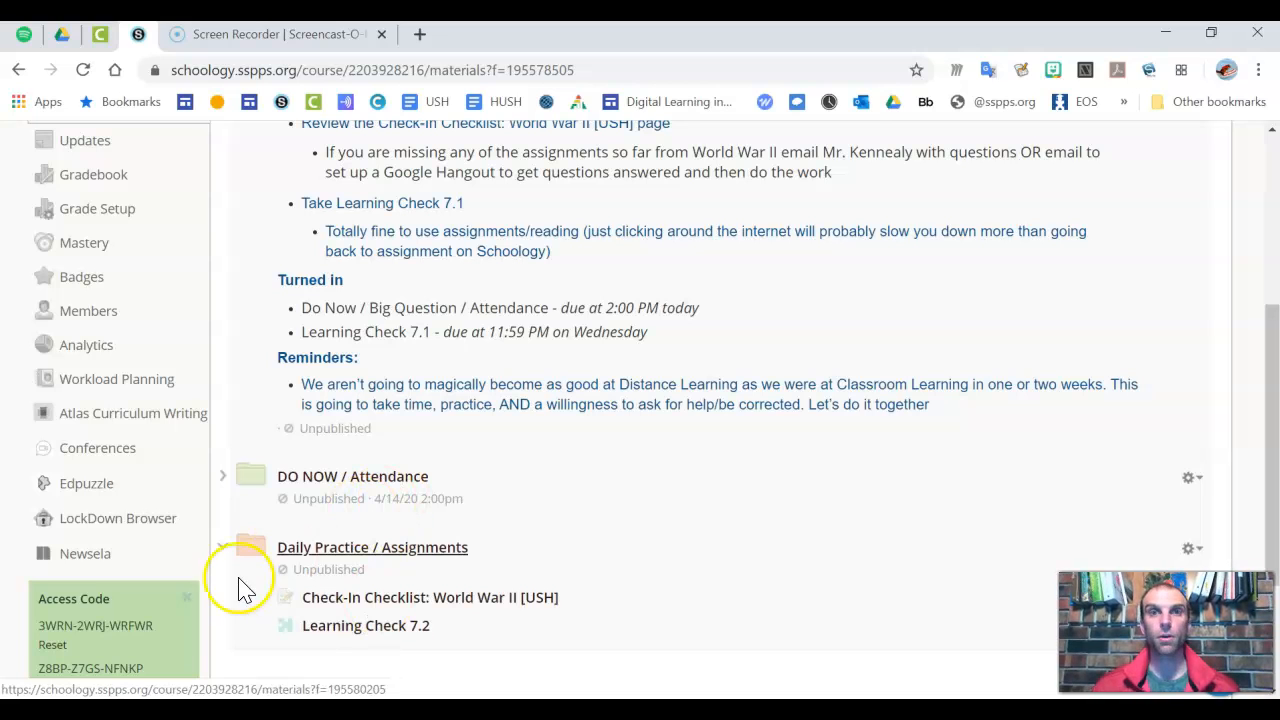
Toggle the Daily Practice / Assignments folder to list the Check-In Checklist and Learning Check 7.2
click(223, 546)
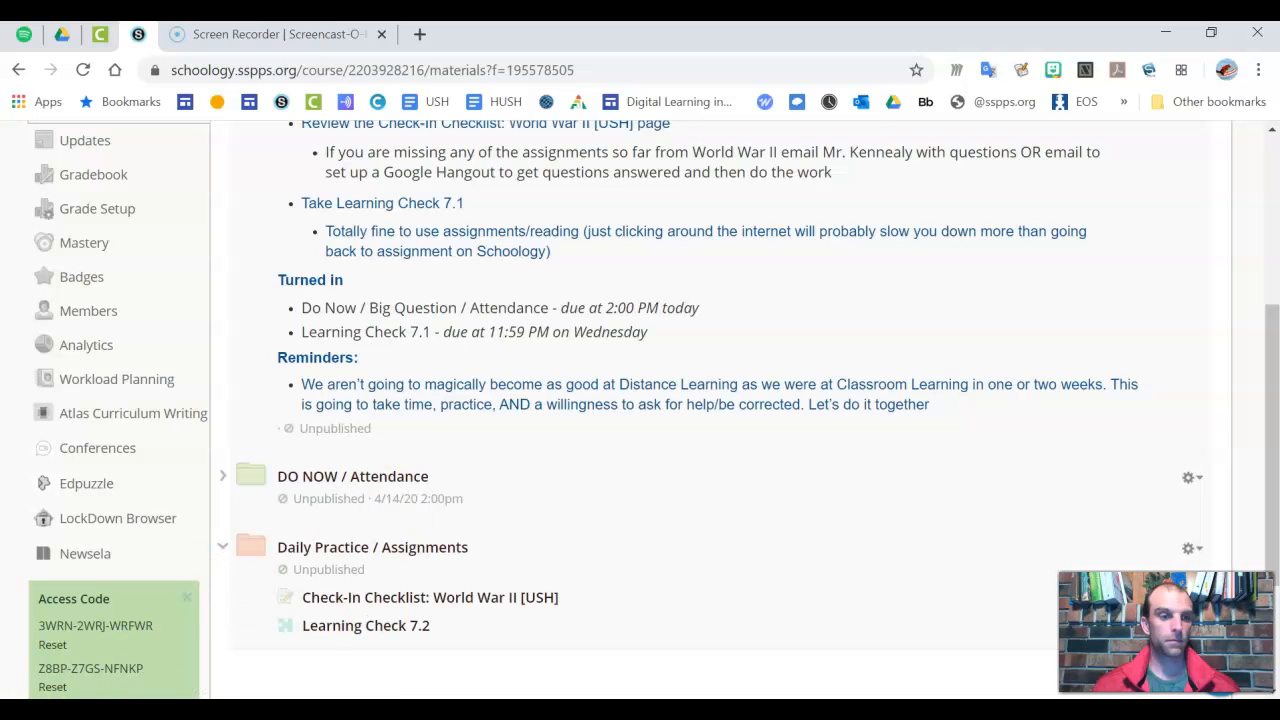